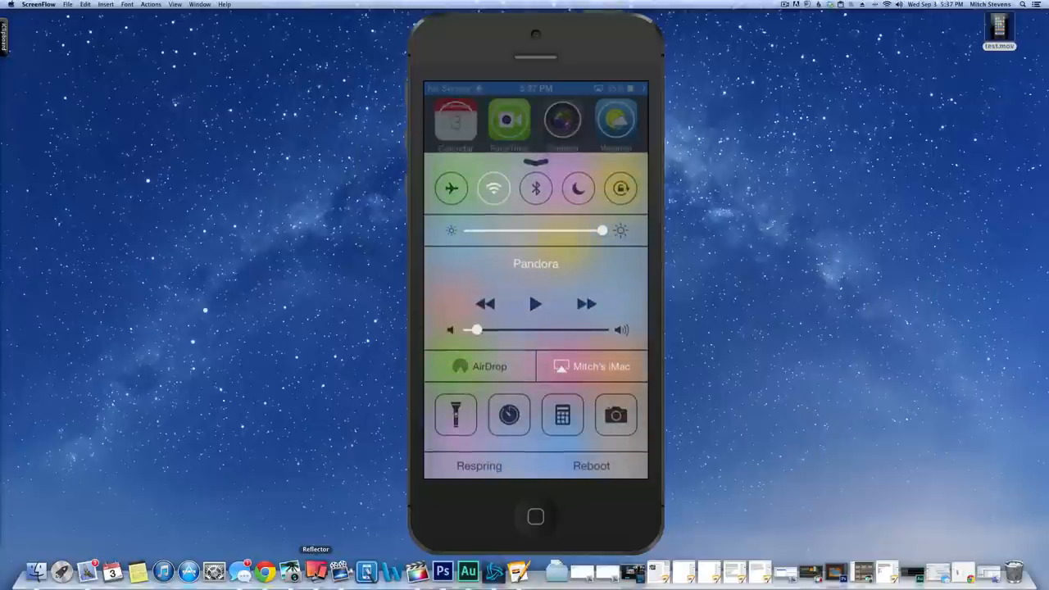
Step: End the current Reflector mirroring session and mirror the iPhone home screen again
click(600, 366)
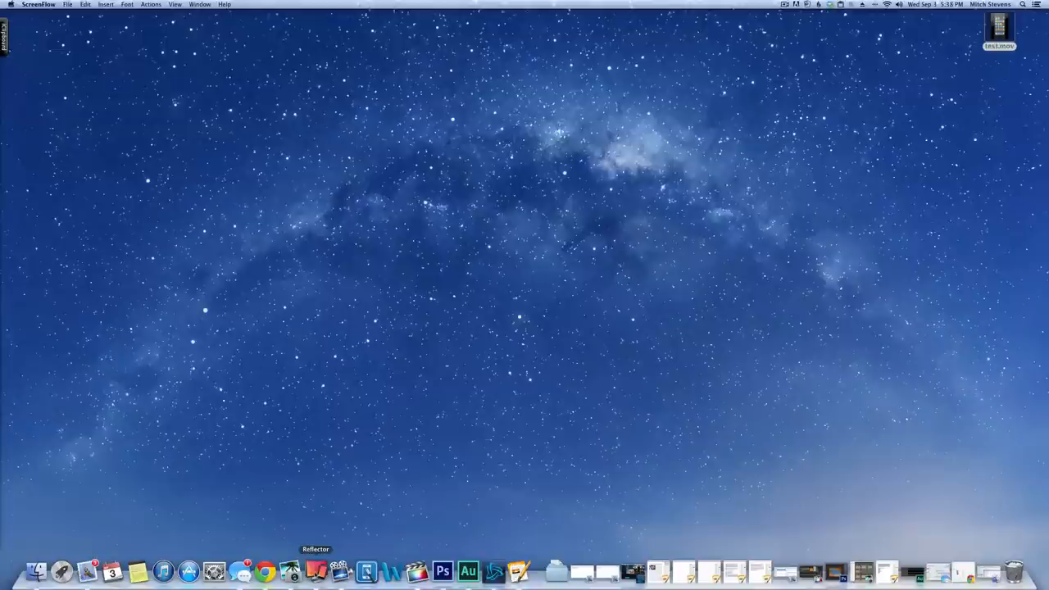
click(316, 571)
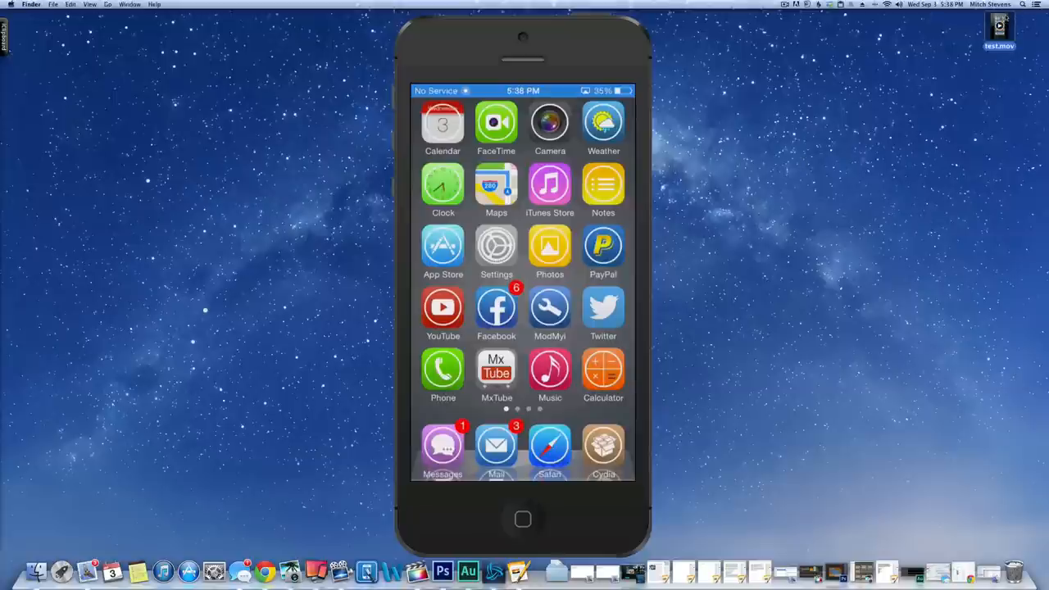
Step: Open a New Audio Recording window in QuickTime Player, then close it
click(86, 4)
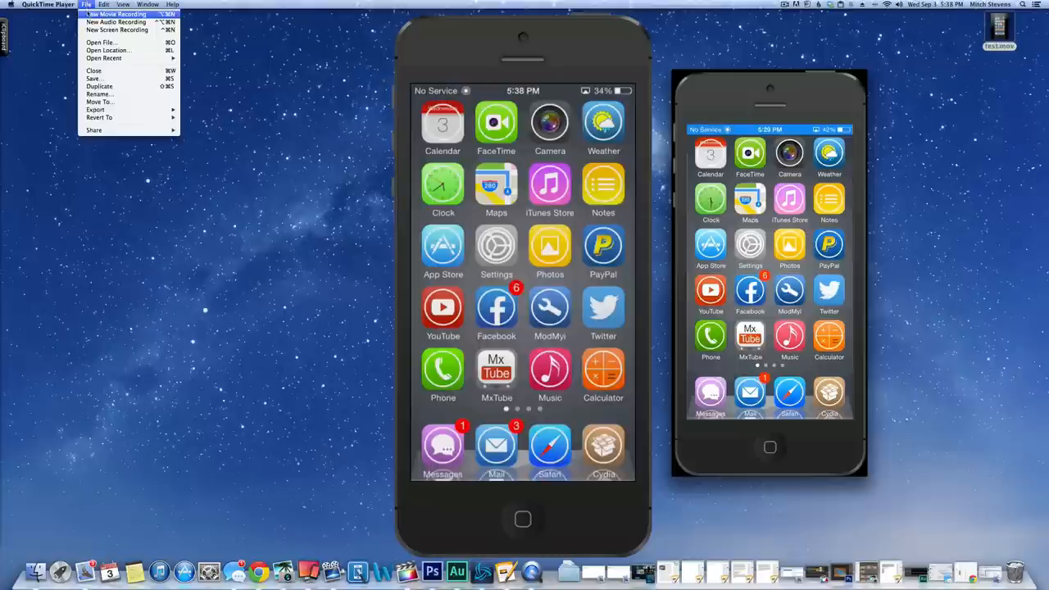
mouse_move(116, 21)
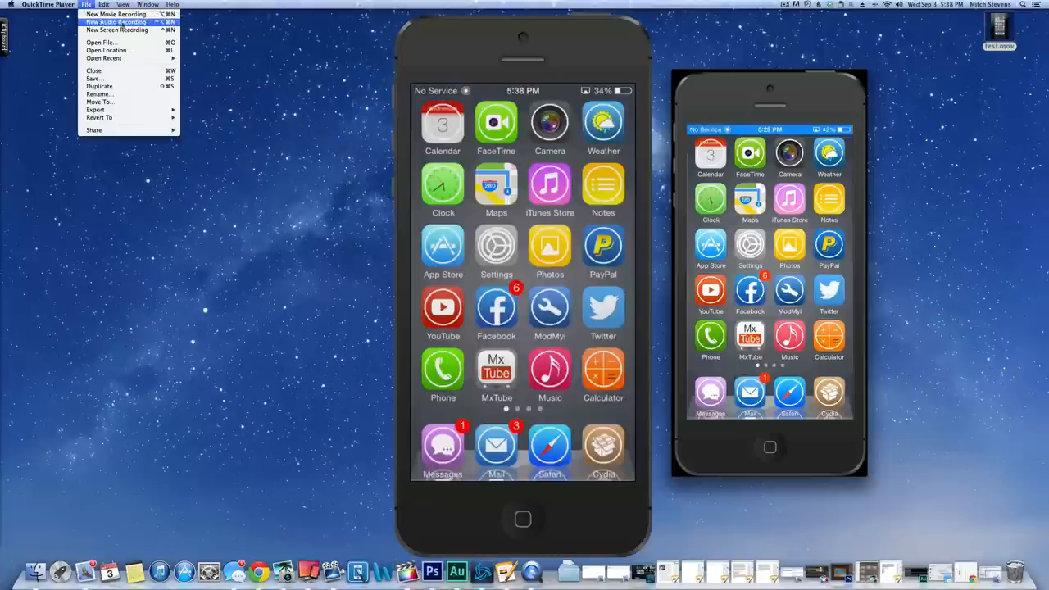
click(115, 21)
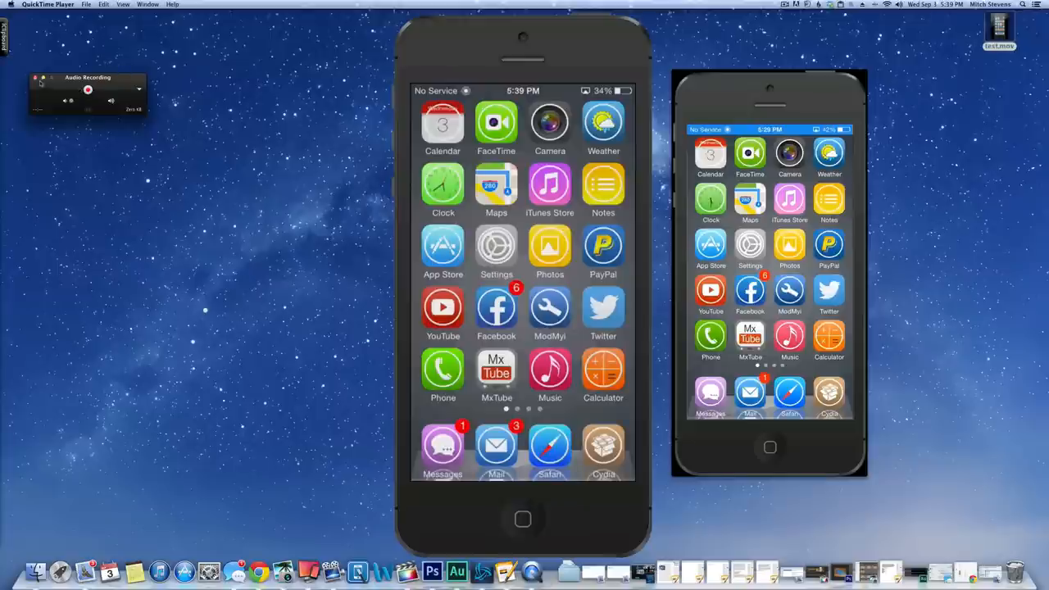
click(85, 4)
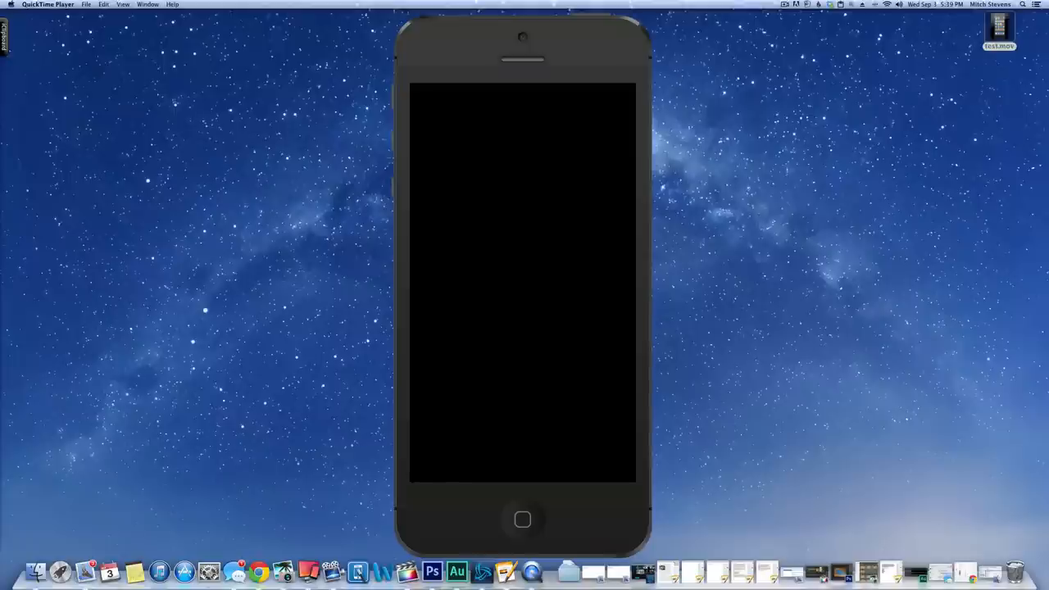
mouse_move(732, 33)
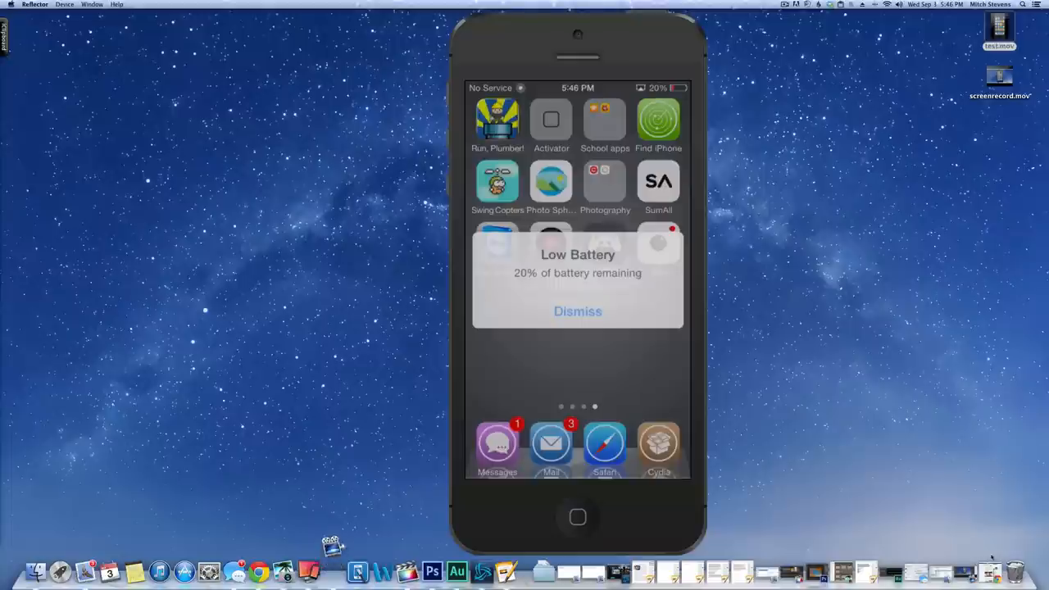
Step: Dismiss the Low Battery alert, open Emu4iOS Store, and view the iRec Beta listing
click(577, 311)
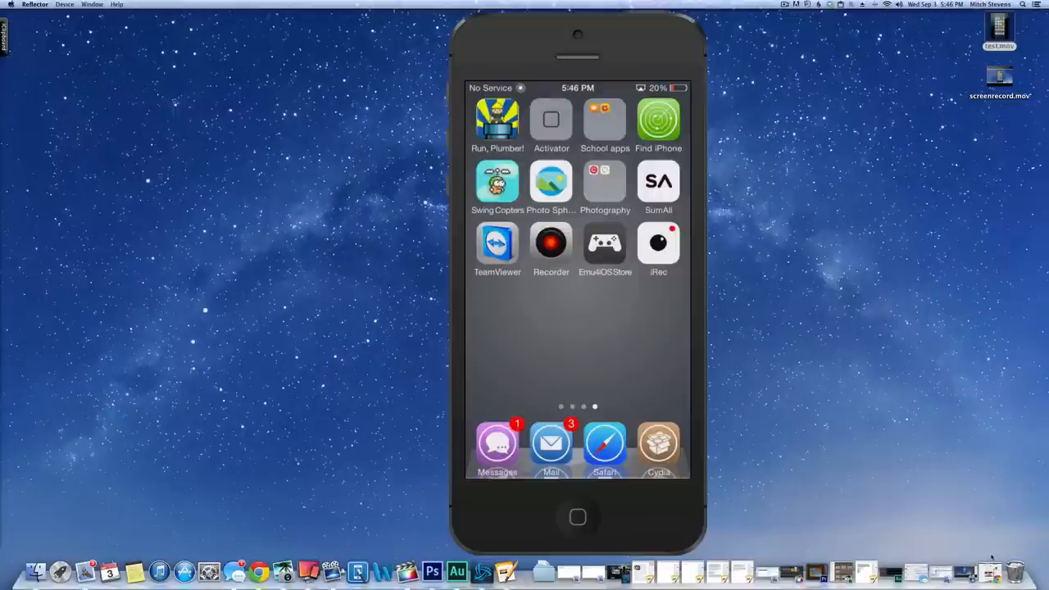
click(659, 241)
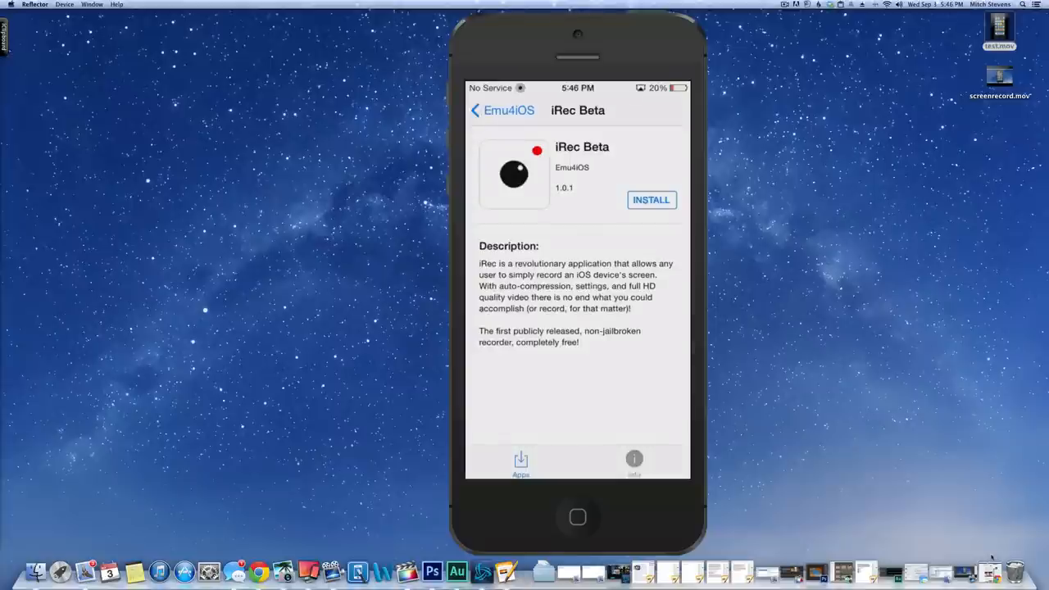
click(502, 110)
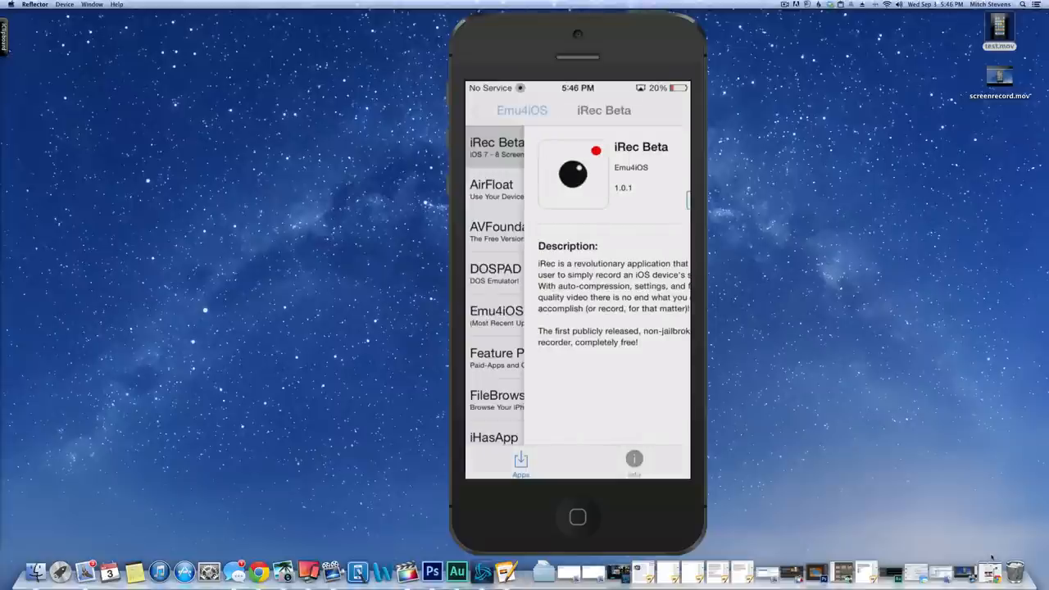
click(521, 109)
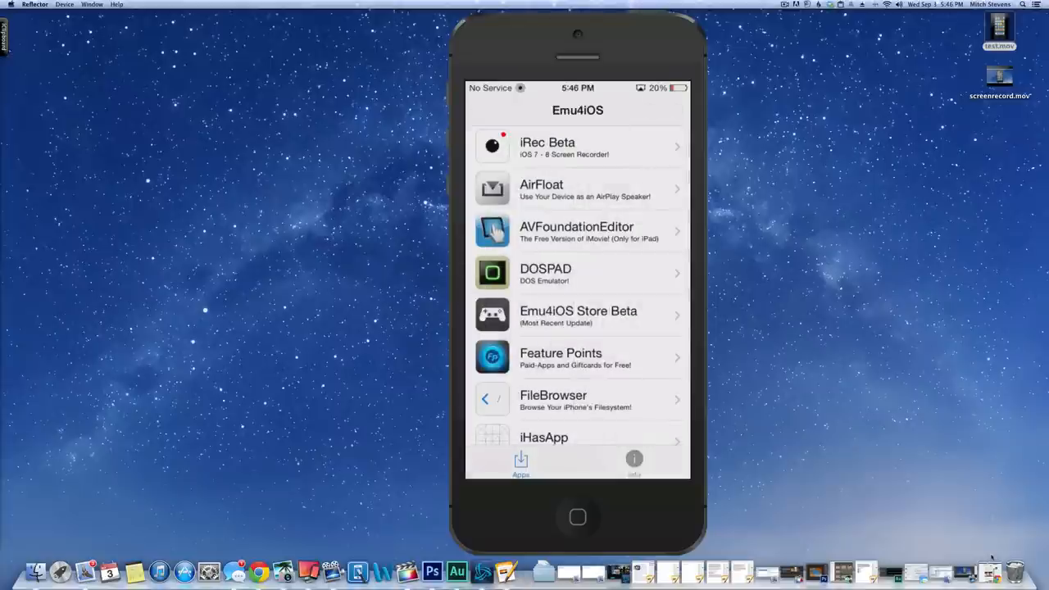
Step: Scroll through the Emu4iOS Store app catalogue and return to the home screen
scroll(down, 3)
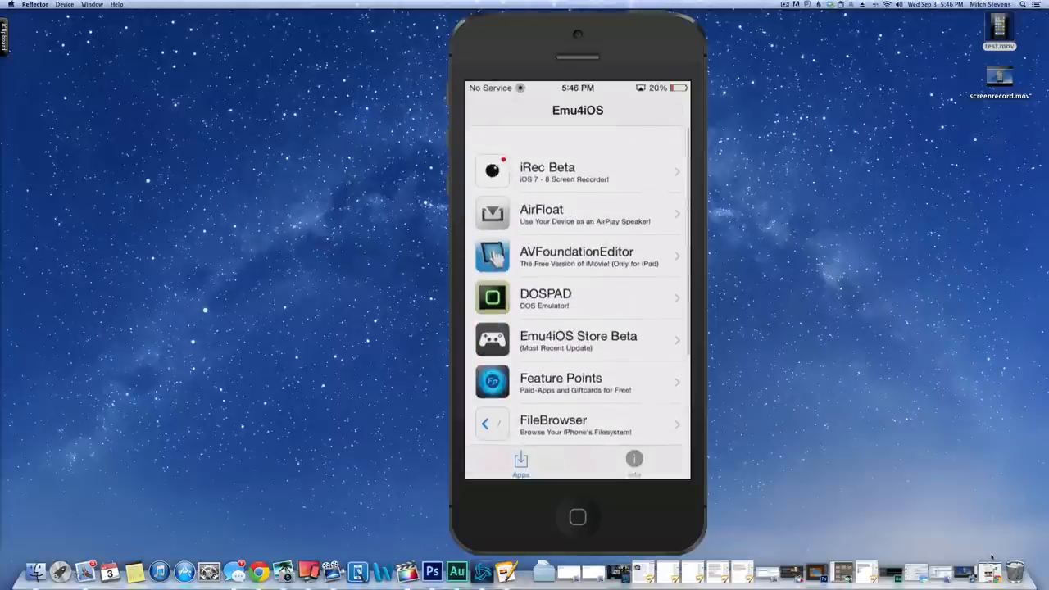
scroll(down, 3)
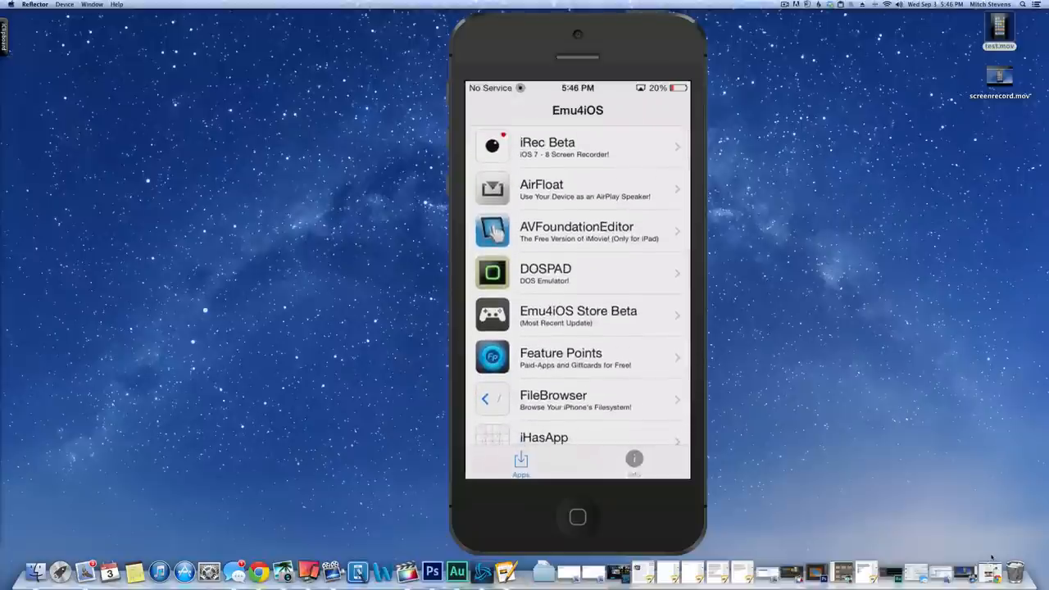
click(578, 146)
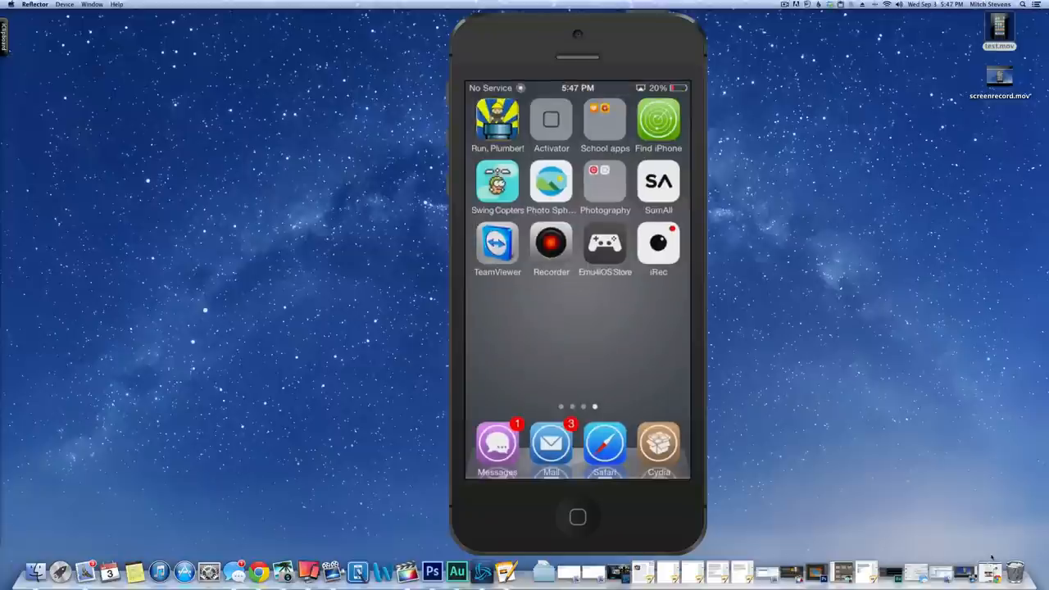
Step: Launch iRec from the iPhone home screen to reach its New Recording screen
click(551, 243)
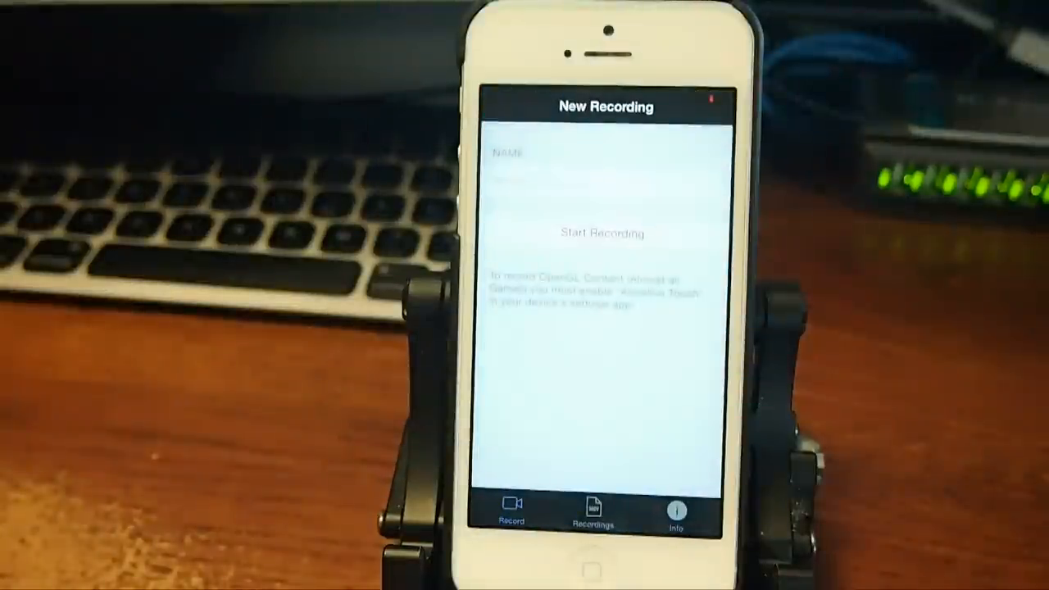
Step: Start an iRec recording and swipe through the home screen pages before returning to iRec
click(603, 182)
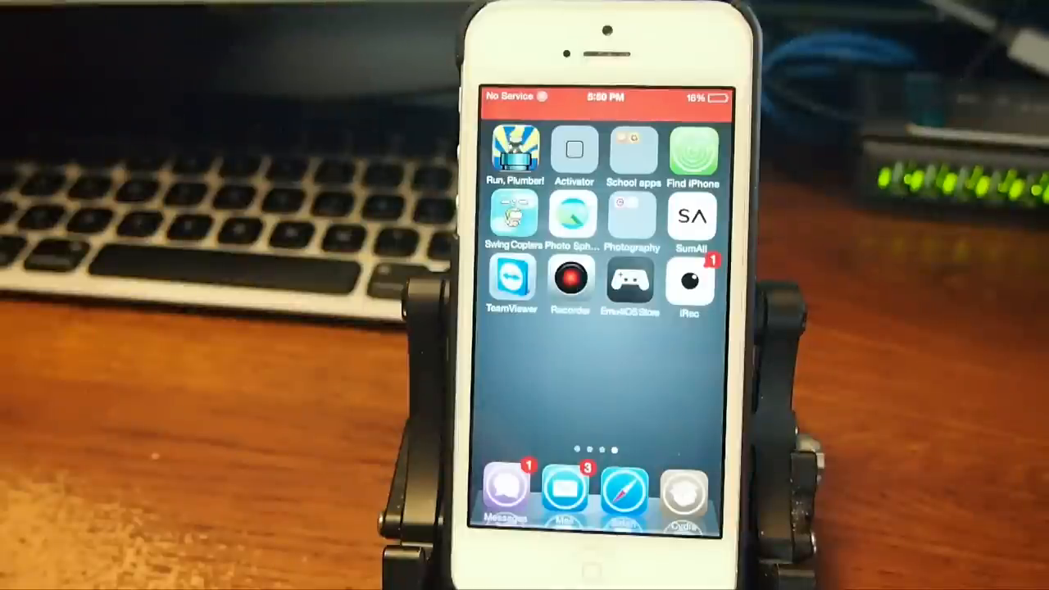
scroll(left, 3)
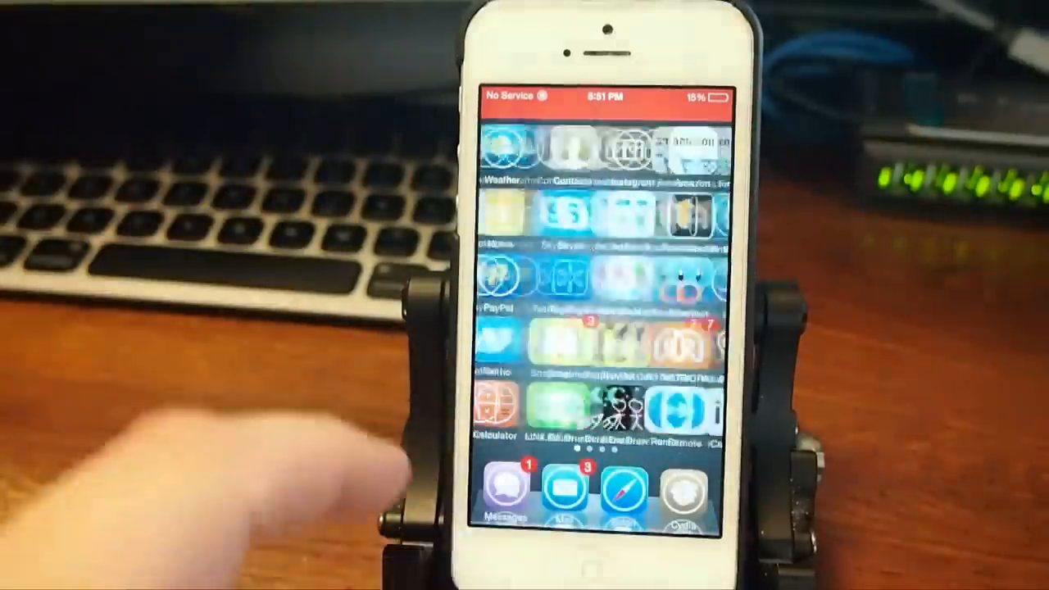
scroll(left, 3)
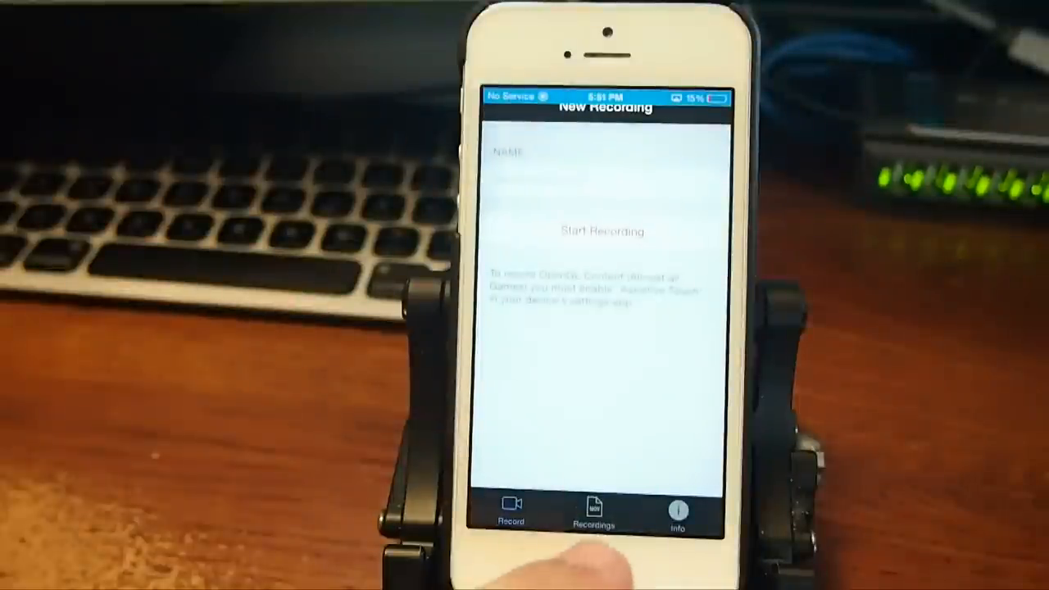
Step: Start a new iRec recording, then turn AssistiveTouch on in Accessibility settings
click(593, 508)
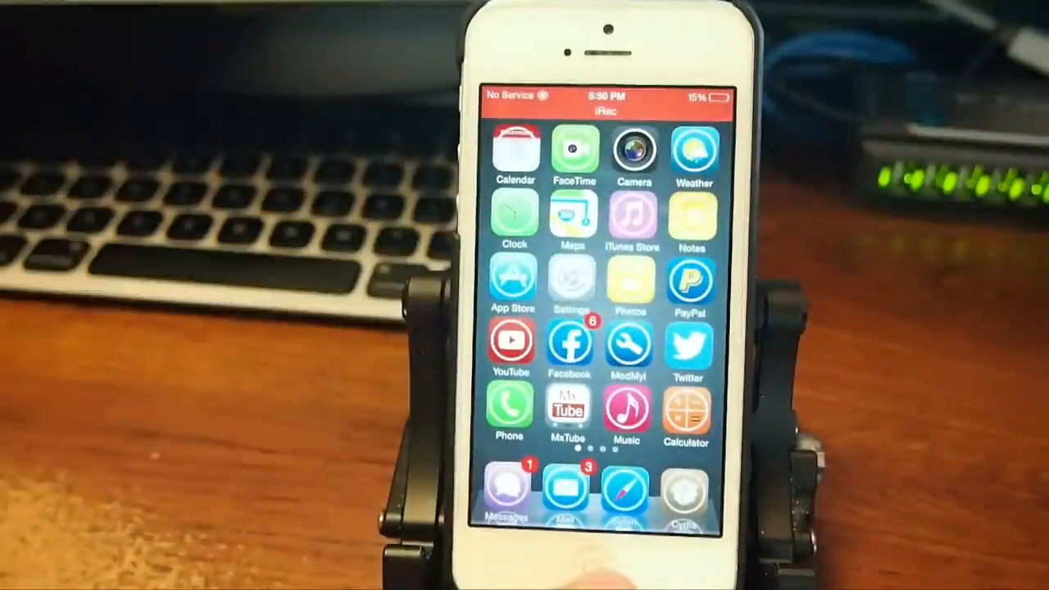
scroll(left, 3)
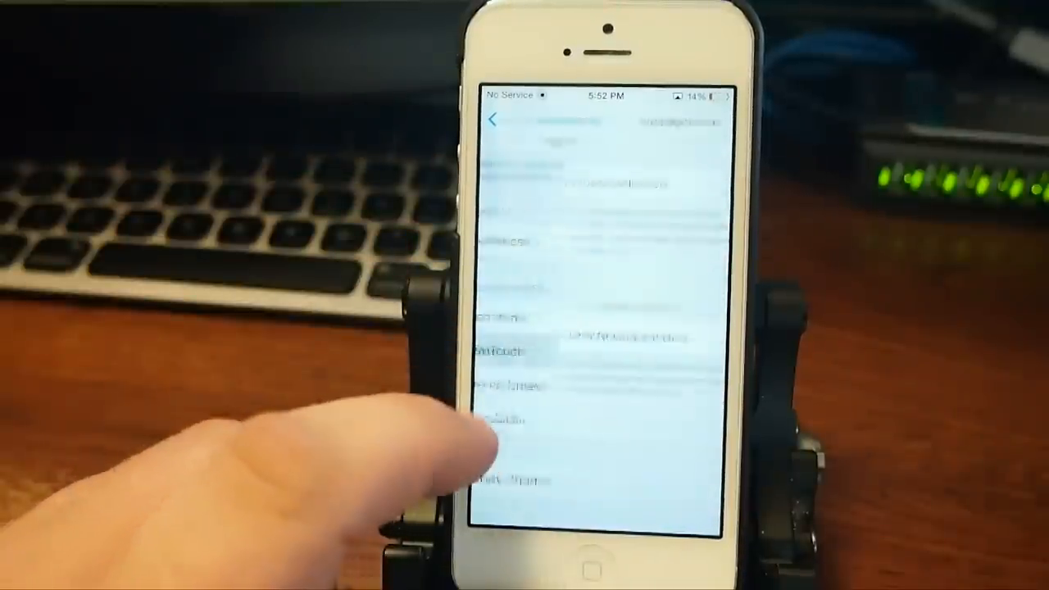
click(695, 184)
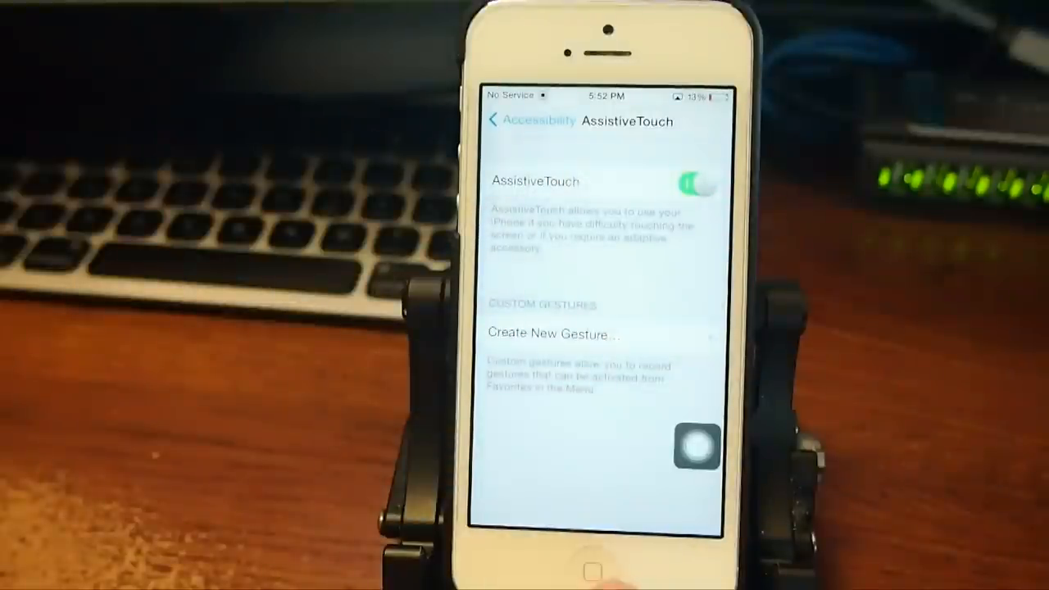